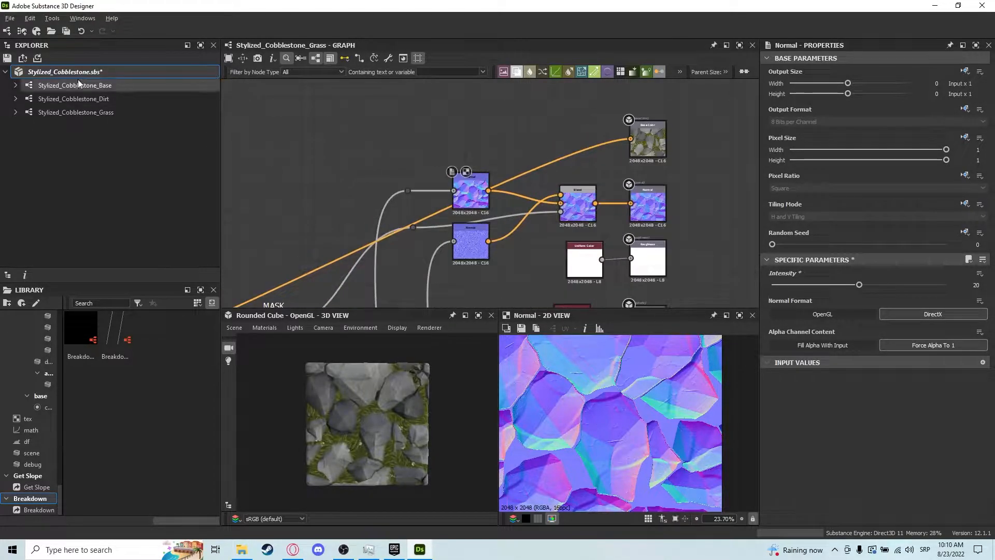
Bring up the expose menu beside the normal node's Intensity parameter.
{"action": "right_click", "coordinate": [65, 71]}
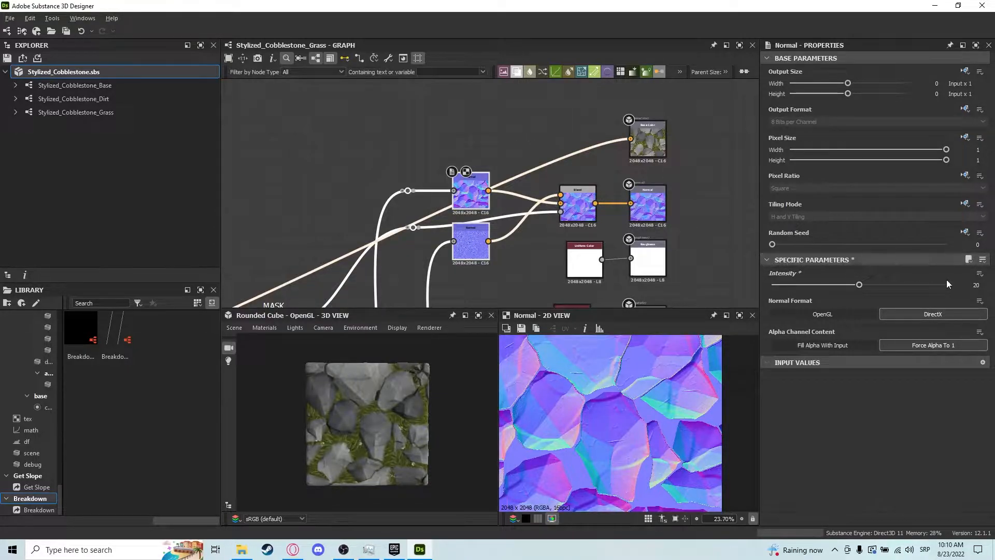
{"action": "left_click", "coordinate": [982, 273]}
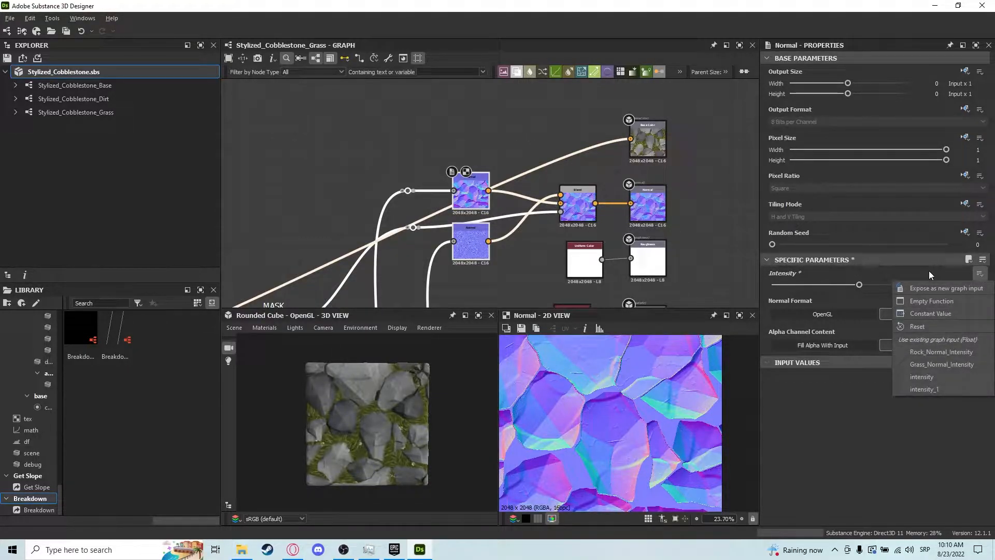
{"action": "mouse_move", "coordinate": [932, 300]}
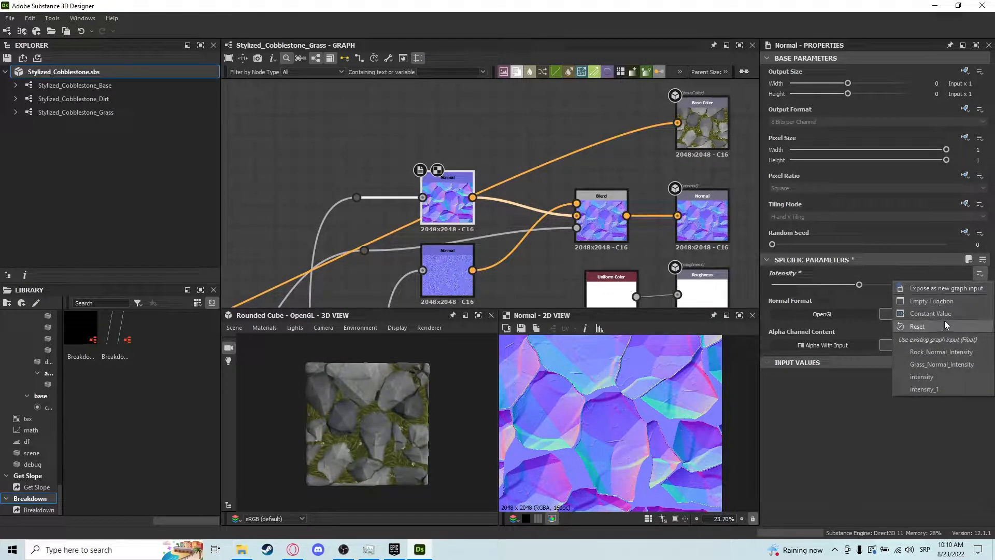
Expose both normal Intensity values as new graph inputs labelled Rock Normal Intensity and Grass Intensity.
{"action": "left_click", "coordinate": [944, 287]}
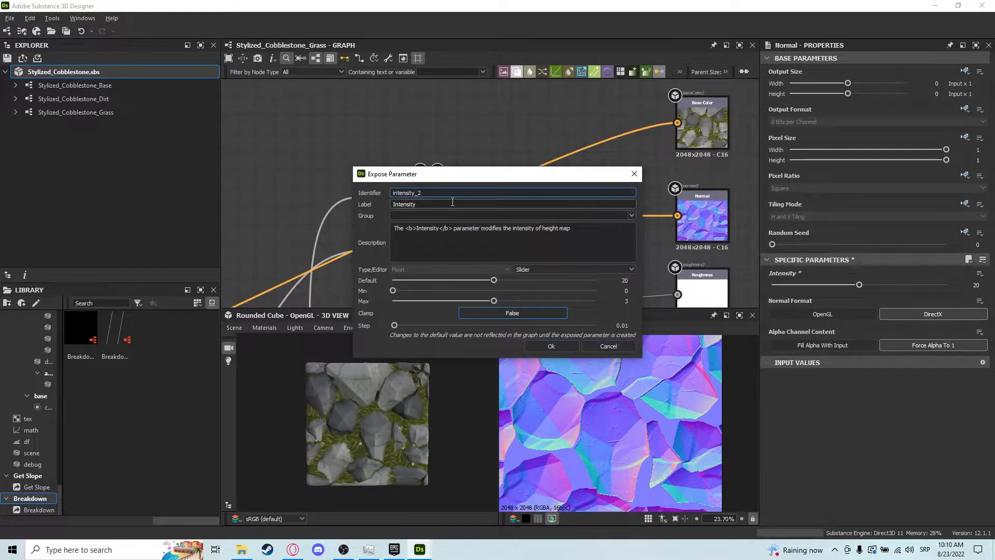
{"action": "type", "text": "Rock n"}
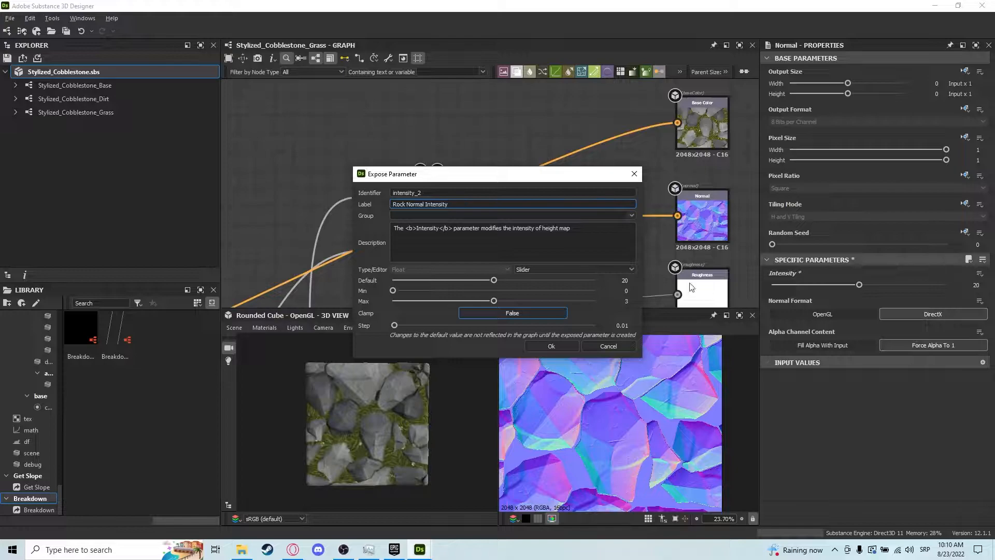
{"action": "left_click", "coordinate": [550, 346]}
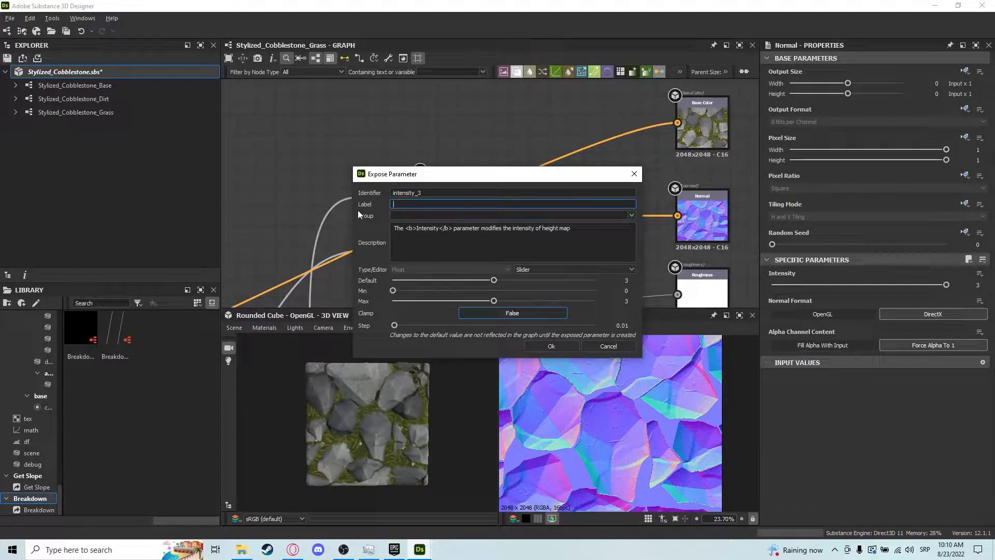
{"action": "type", "text": "Grass Intensity"}
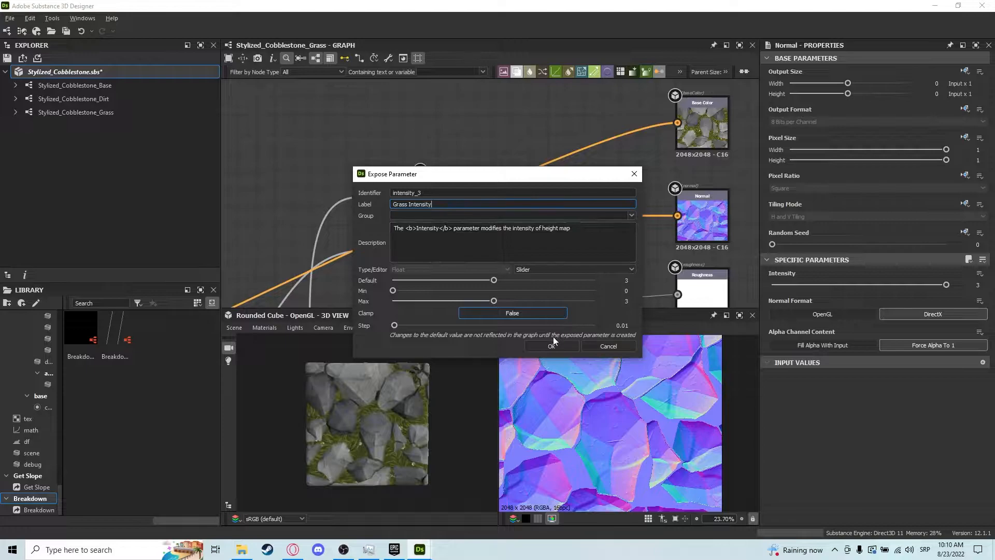
{"action": "left_click", "coordinate": [552, 346]}
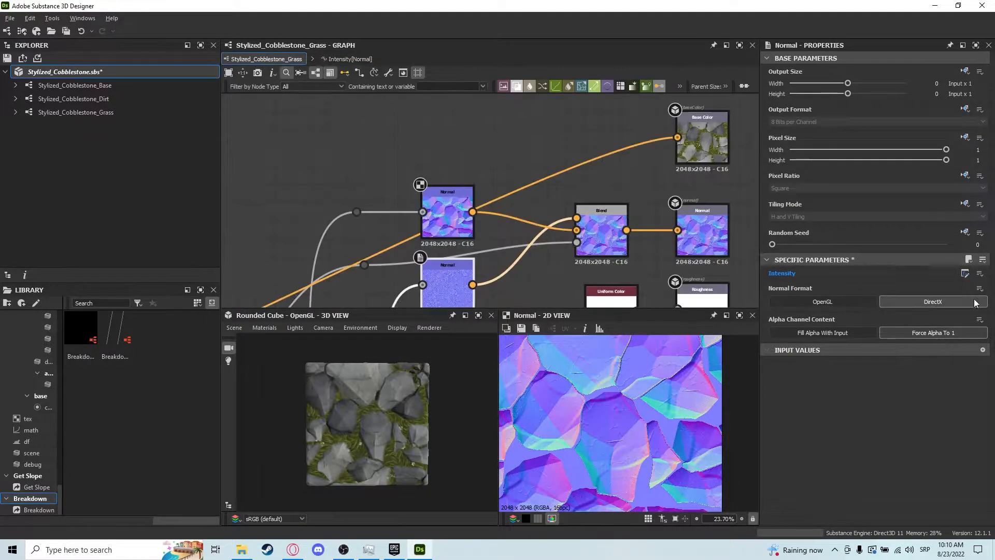
Publish the Stylized_Cobblestone package with its three graphs as an .sbsar file.
{"action": "right_click", "coordinate": [63, 72]}
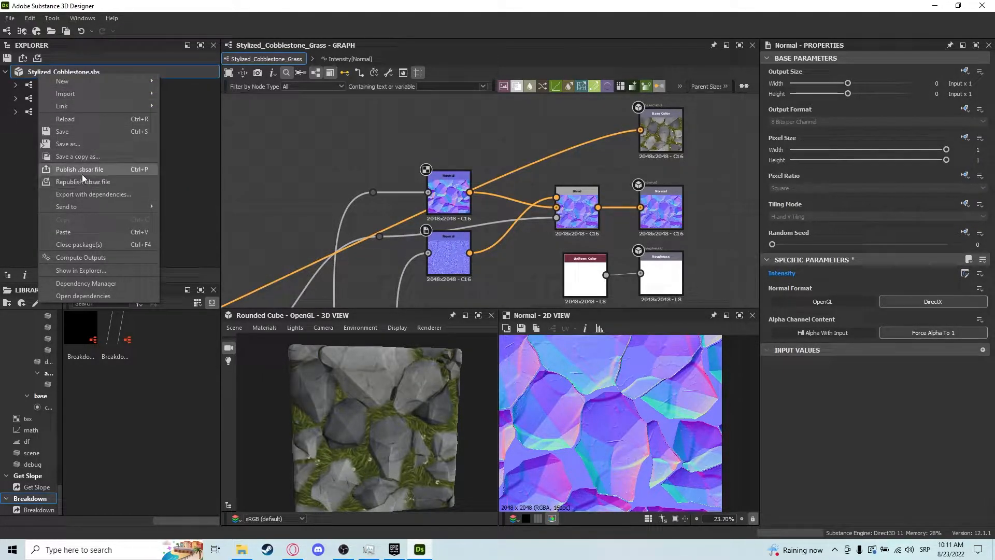
{"action": "left_click", "coordinate": [79, 169]}
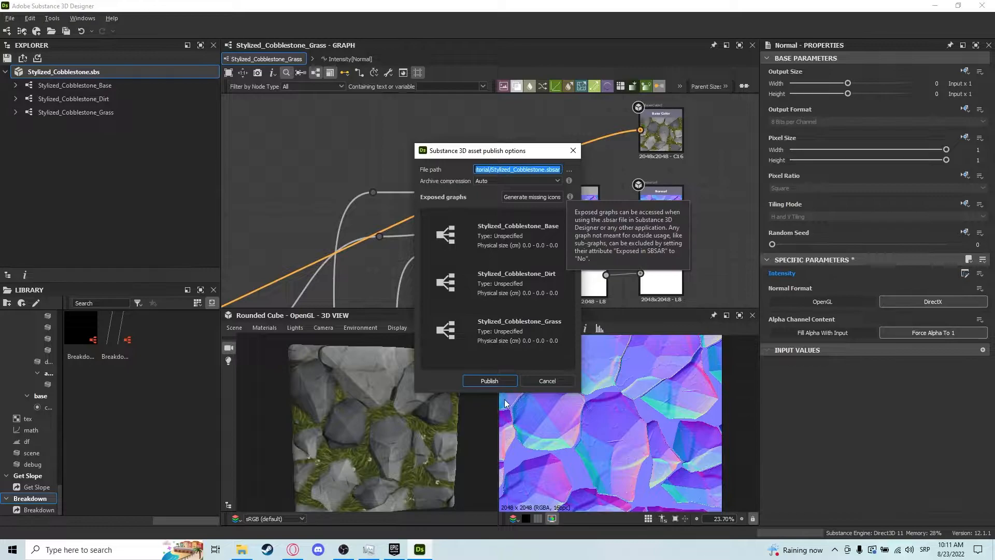
{"action": "left_click", "coordinate": [488, 380]}
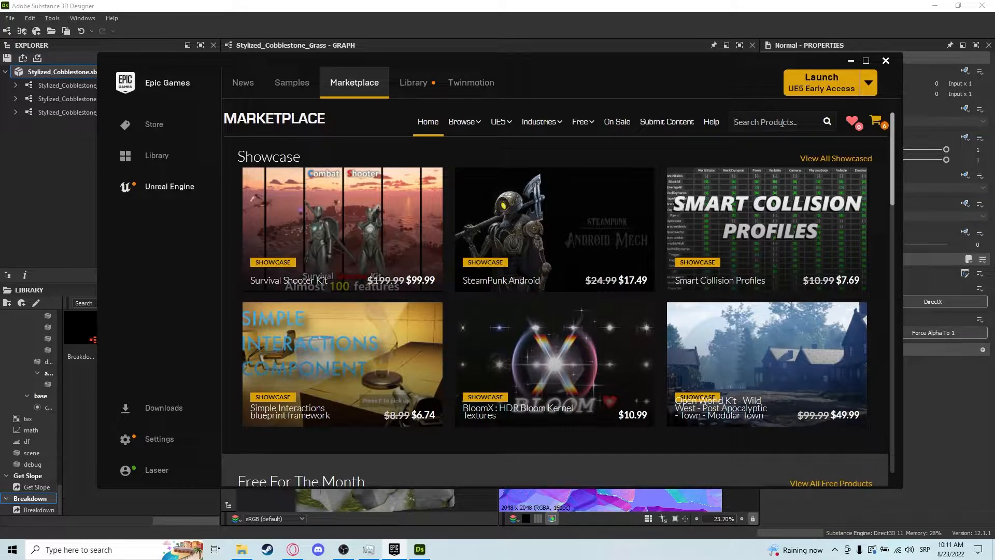
Search the Marketplace for 'substance' and go to the Substance 3D for Unreal Engine listing.
{"action": "type", "text": "substance"}
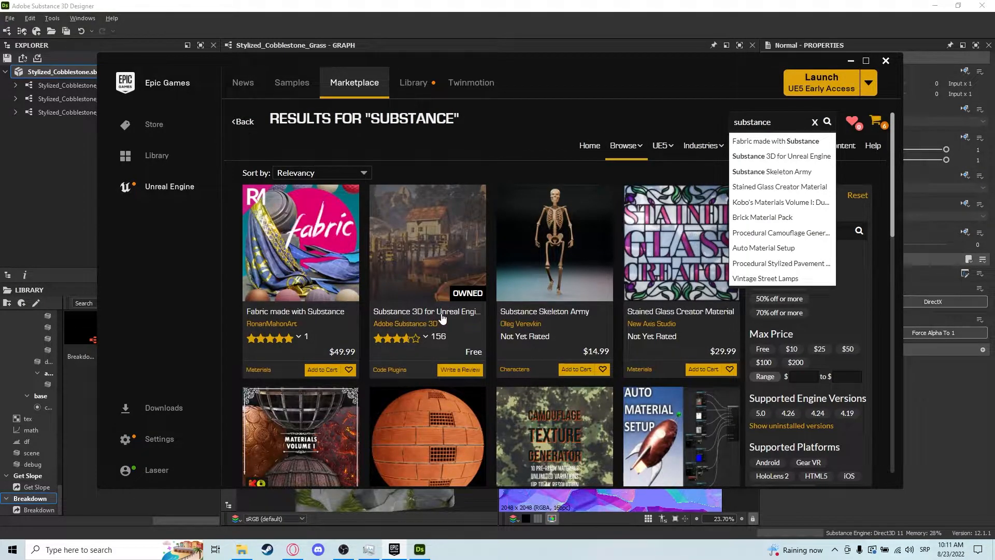
{"action": "left_click", "coordinate": [475, 177]}
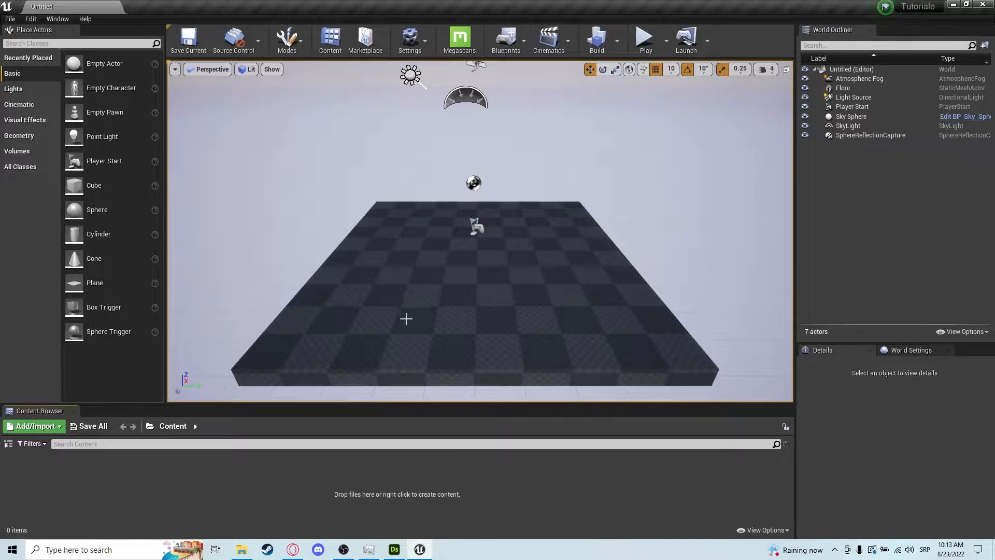
Enable the Substance in UE4 plugin from the Plugins list and restart the editor.
{"action": "left_click", "coordinate": [409, 40]}
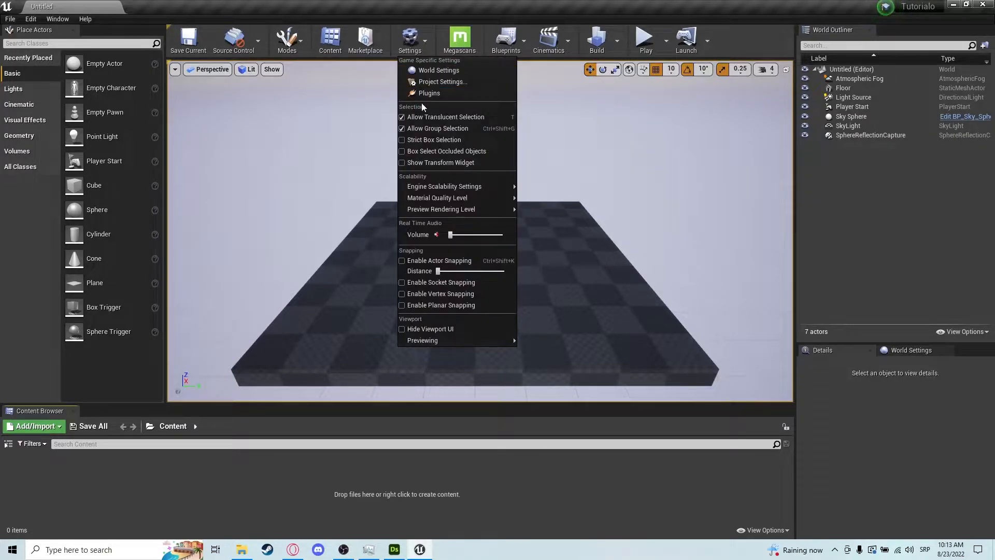
{"action": "left_click", "coordinate": [429, 92]}
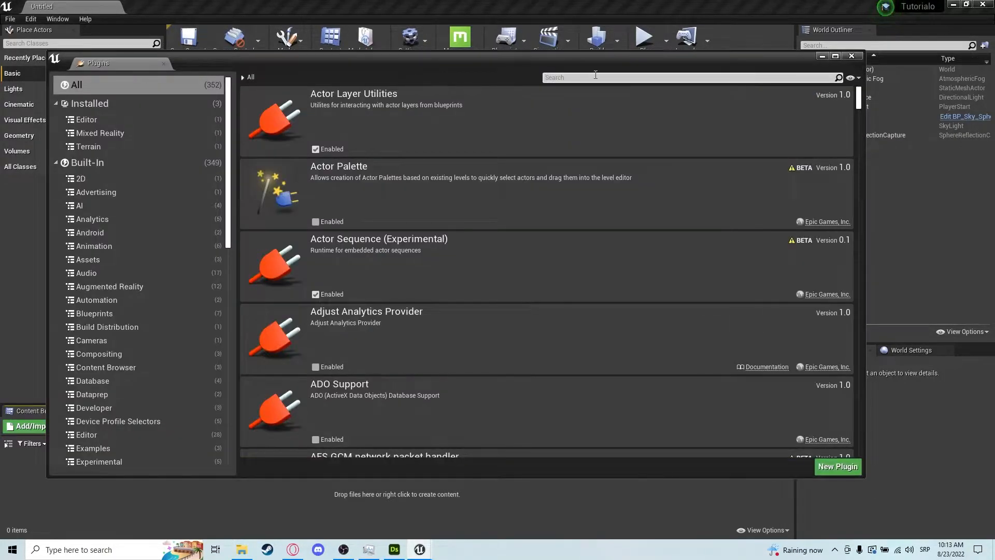
{"action": "type", "text": "substa"}
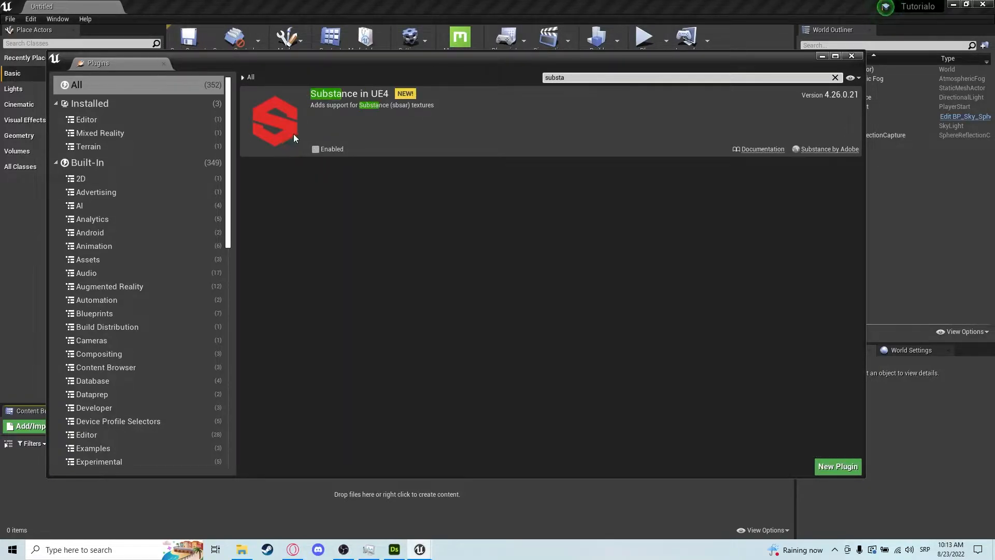
{"action": "left_click", "coordinate": [315, 148]}
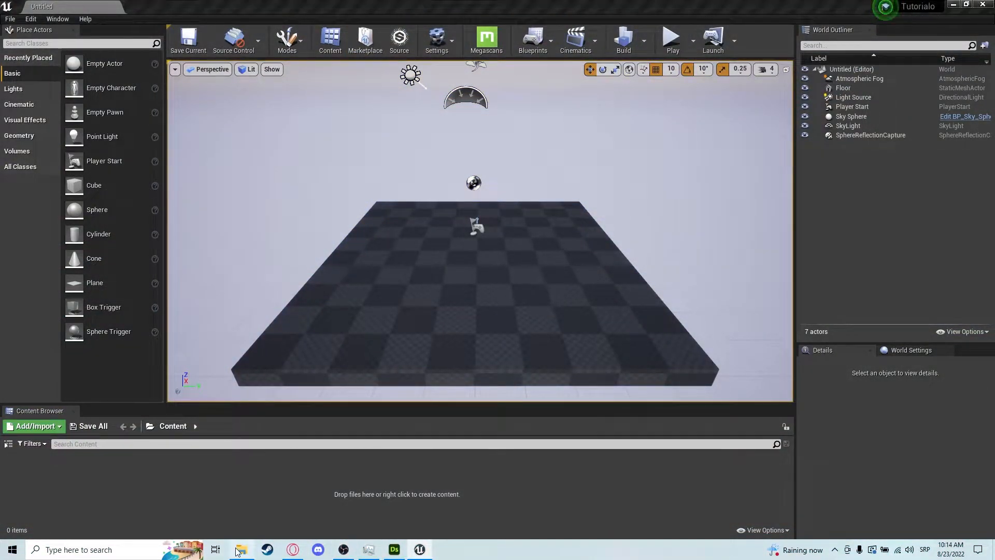
{"action": "left_click", "coordinate": [239, 549]}
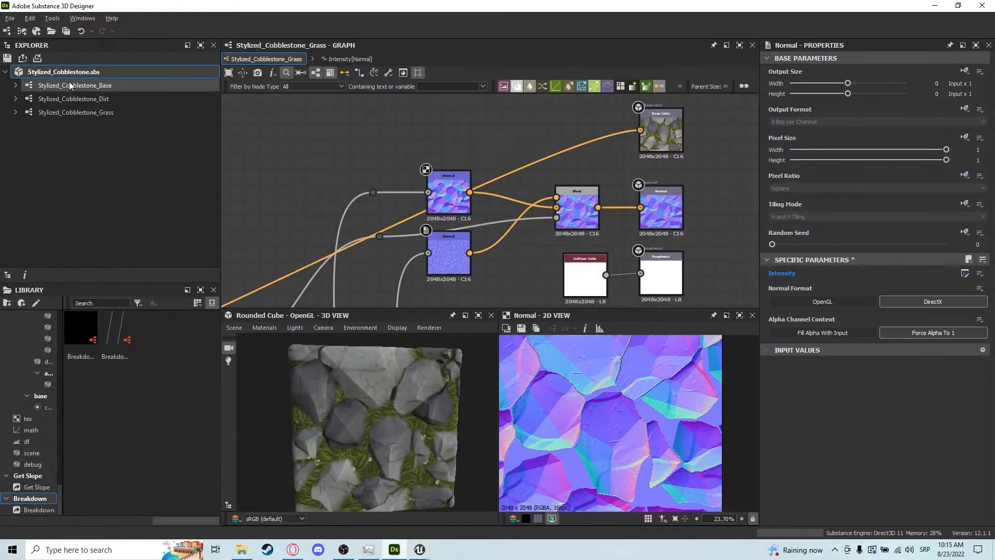
{"action": "left_click", "coordinate": [72, 98]}
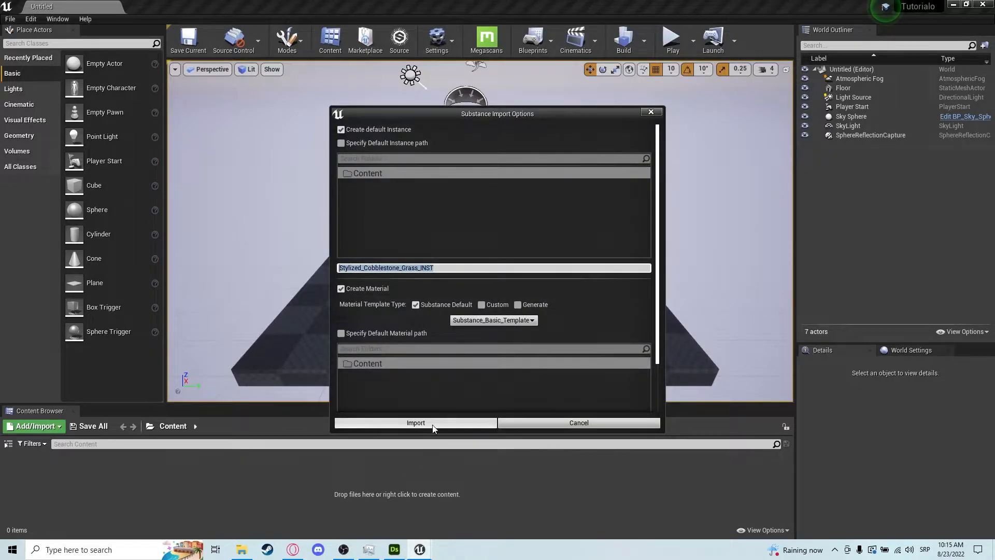
Start importing the Stylized_Cobblestone .sbsar into the Content Browser.
{"action": "left_click", "coordinate": [415, 423]}
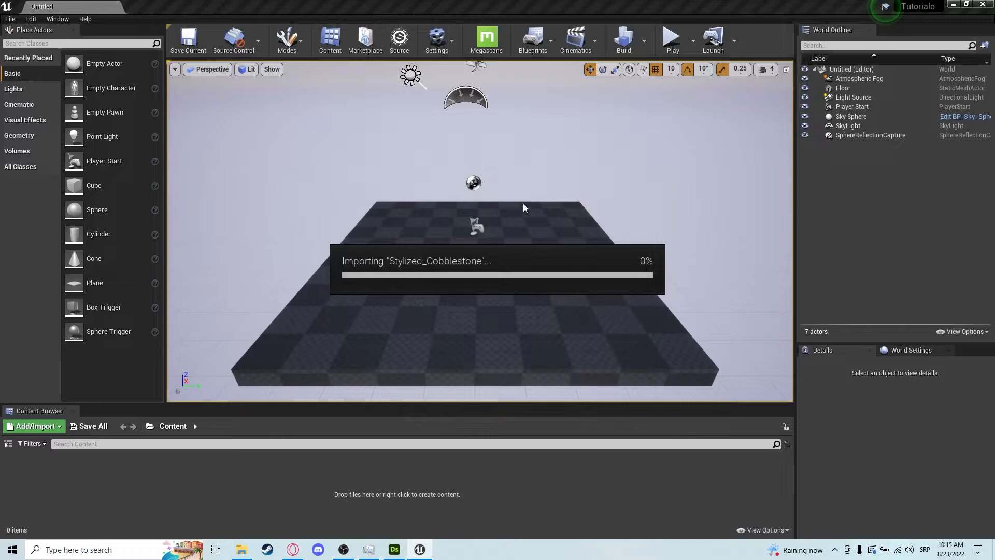
{"action": "mouse_move", "coordinate": [462, 224]}
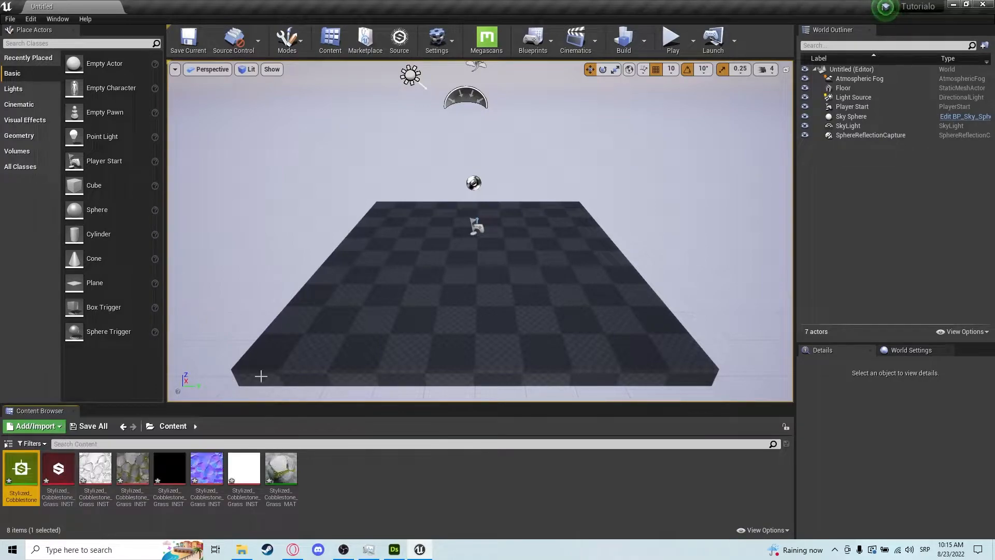
{"action": "mouse_move", "coordinate": [94, 470]}
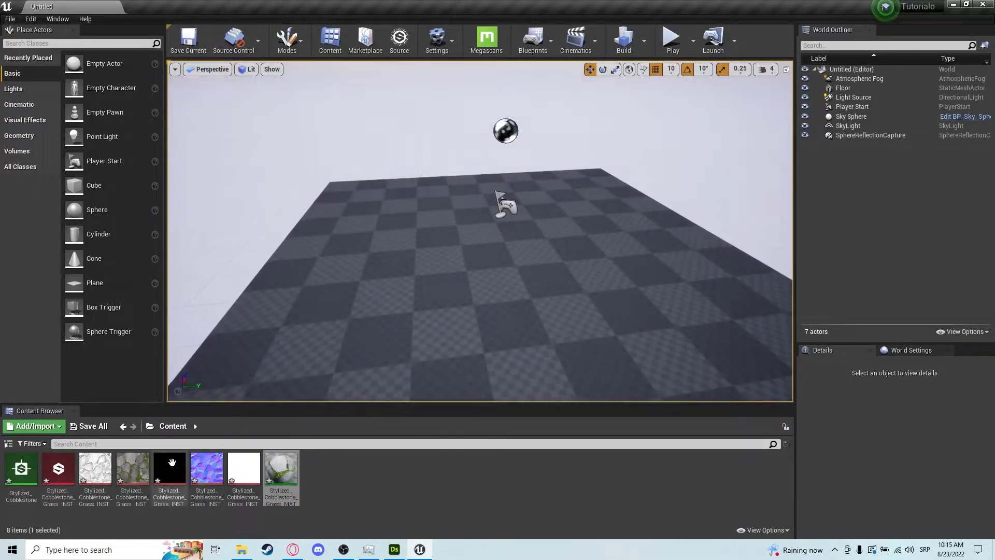
{"action": "mouse_move", "coordinate": [58, 468]}
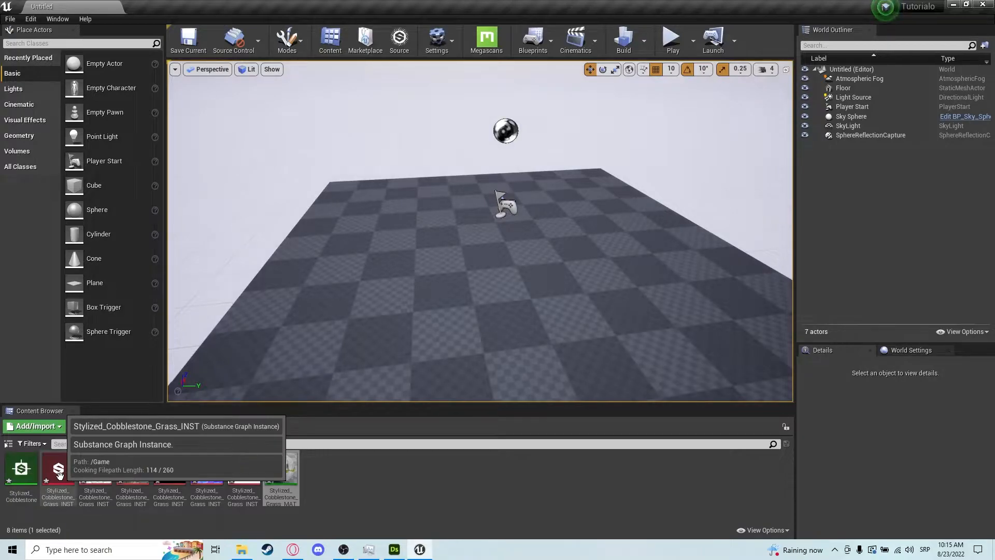
Bring up the Stylized_Cobblestone_Grass_INST graph instance editor with its exposed inputs.
{"action": "double_click", "coordinate": [58, 468]}
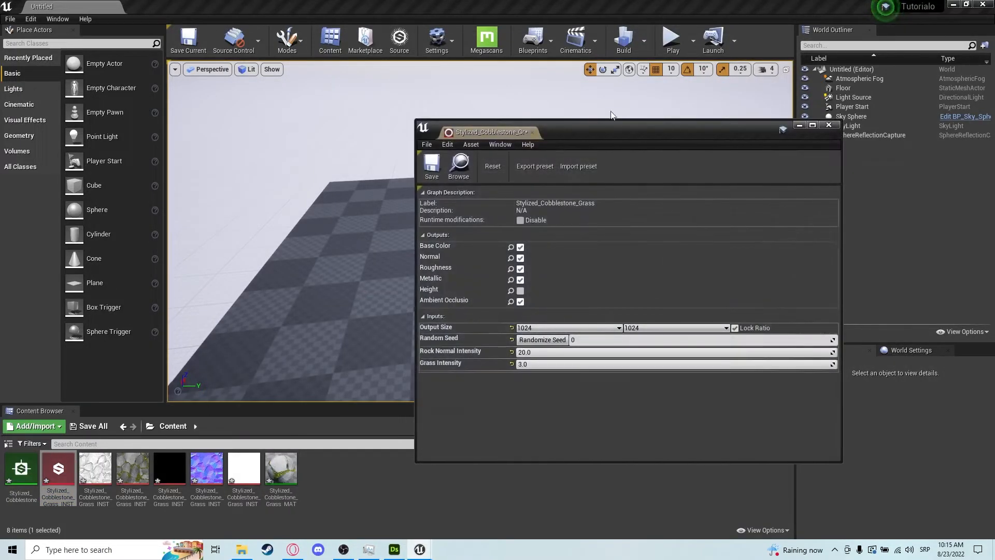
{"action": "mouse_move", "coordinate": [520, 291]}
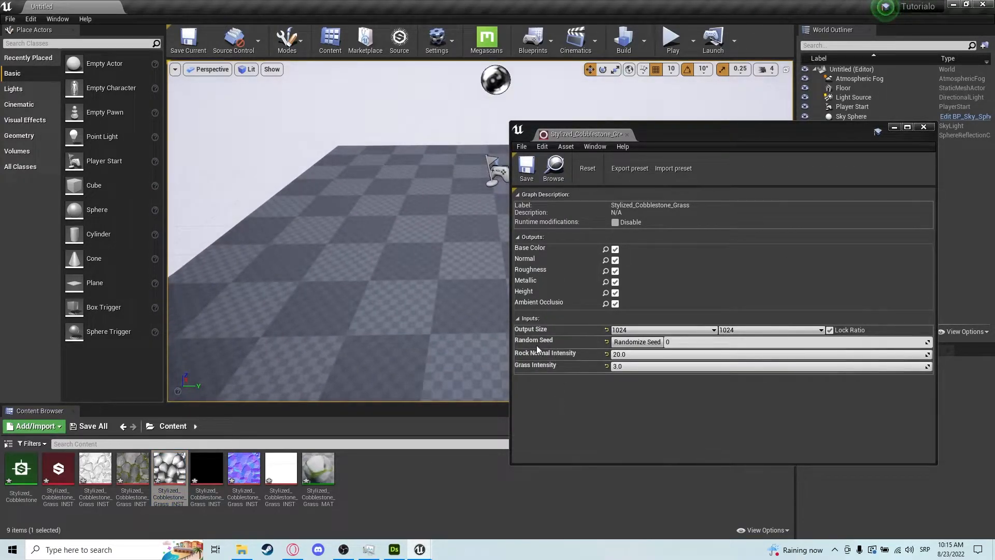
{"action": "mouse_move", "coordinate": [550, 368]}
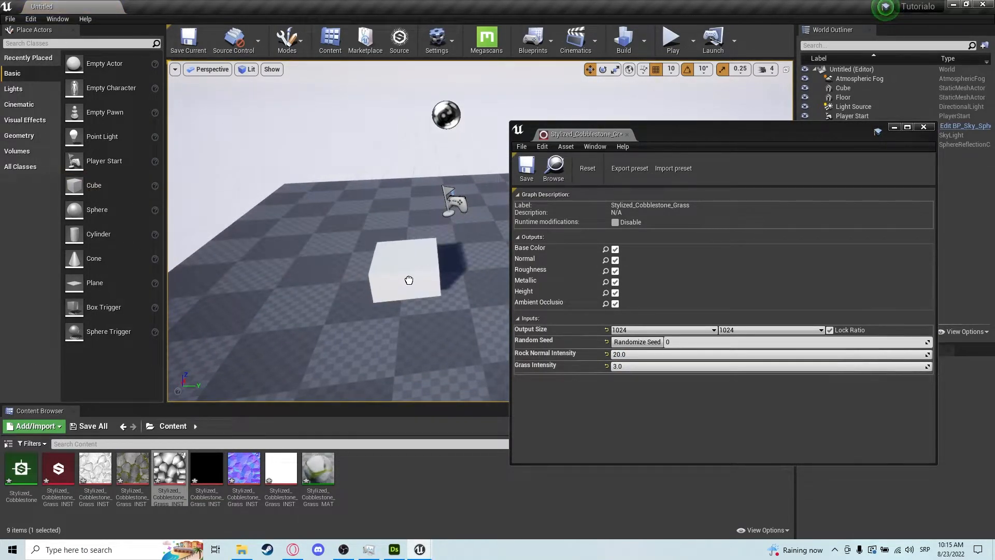
Place a cube in the level and give it the cobblestone-grass material.
{"action": "left_click", "coordinate": [406, 266]}
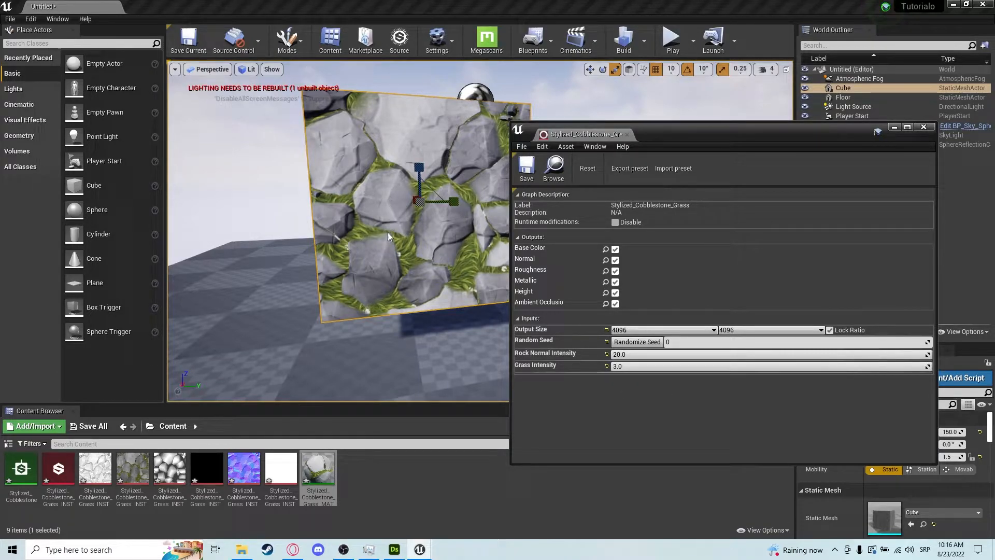
{"action": "mouse_move", "coordinate": [526, 307]}
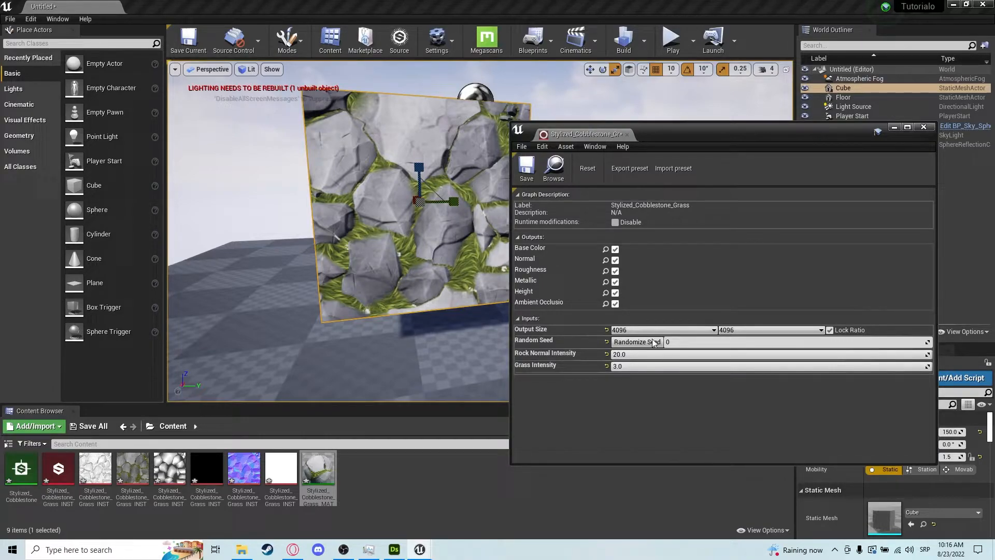
{"action": "mouse_move", "coordinate": [643, 335]}
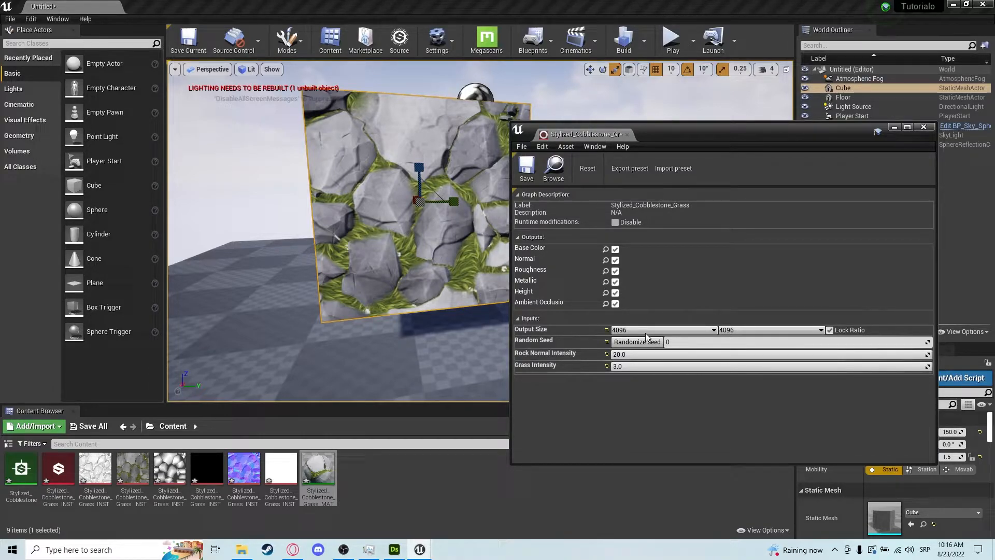
{"action": "mouse_move", "coordinate": [623, 319]}
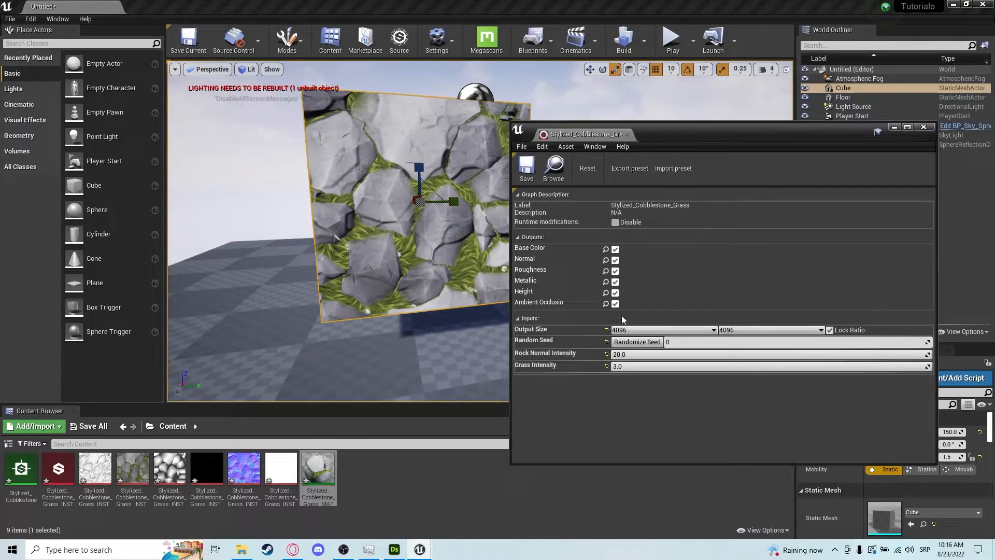
{"action": "left_click", "coordinate": [660, 329]}
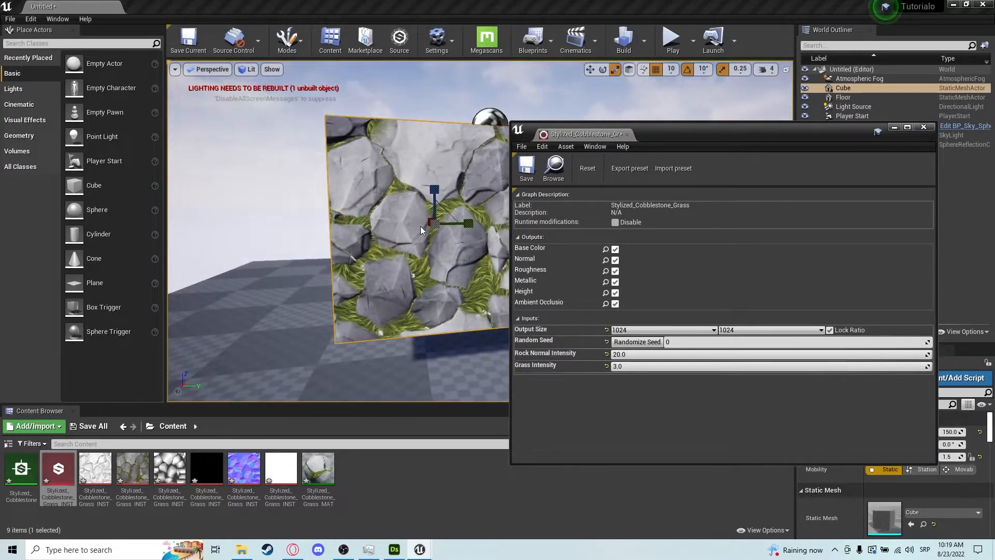
Try Rock Normal Intensity values 40, 30, 20 on the cube's material and settle on 25.0.
{"action": "left_click", "coordinate": [654, 354]}
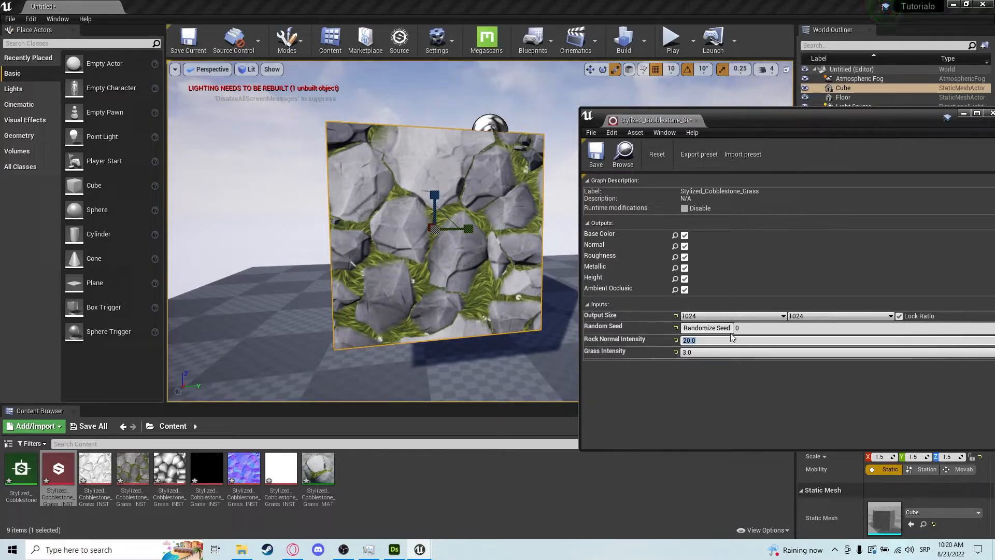
{"action": "type", "text": "40"}
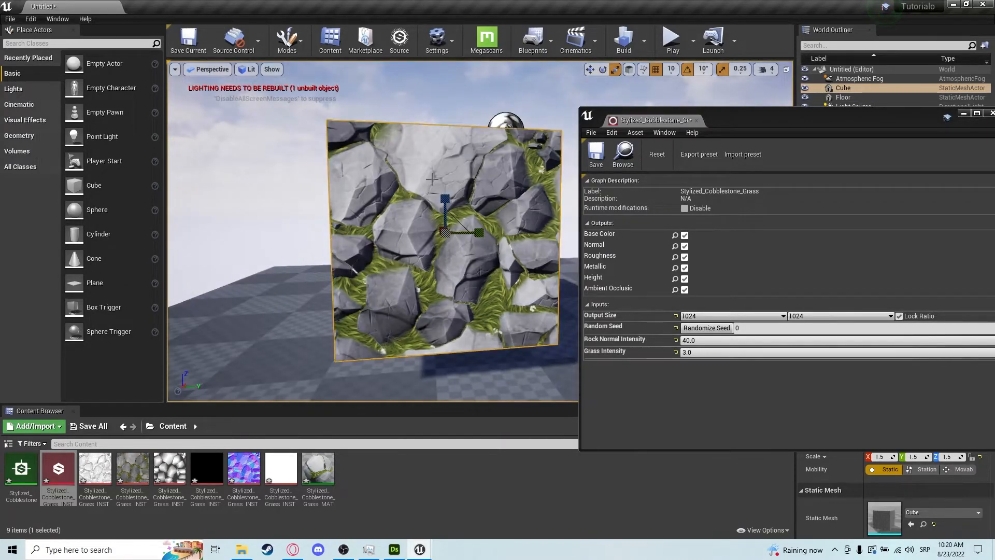
{"action": "left_click", "coordinate": [717, 339]}
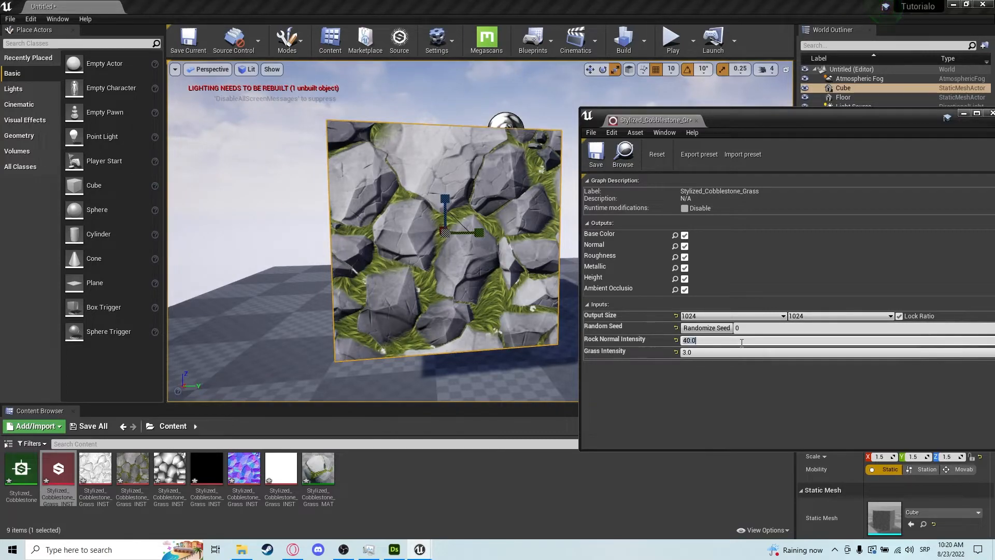
{"action": "type", "text": "30.0"}
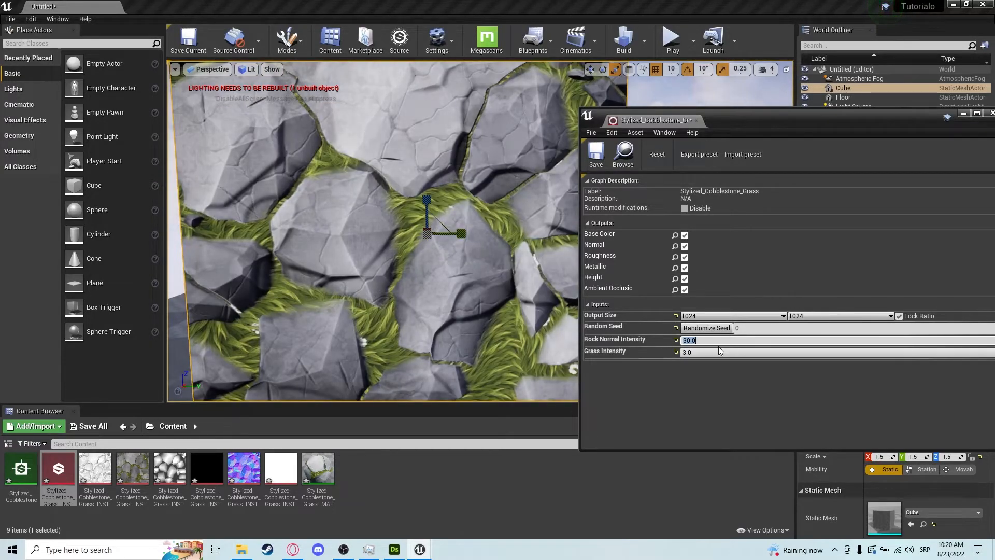
{"action": "type", "text": "20.0"}
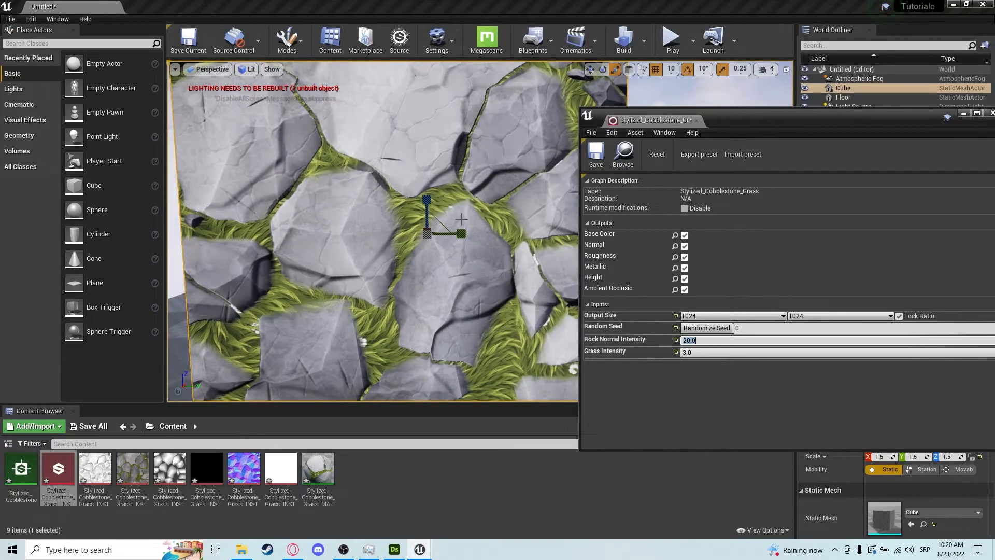
{"action": "type", "text": "25.0"}
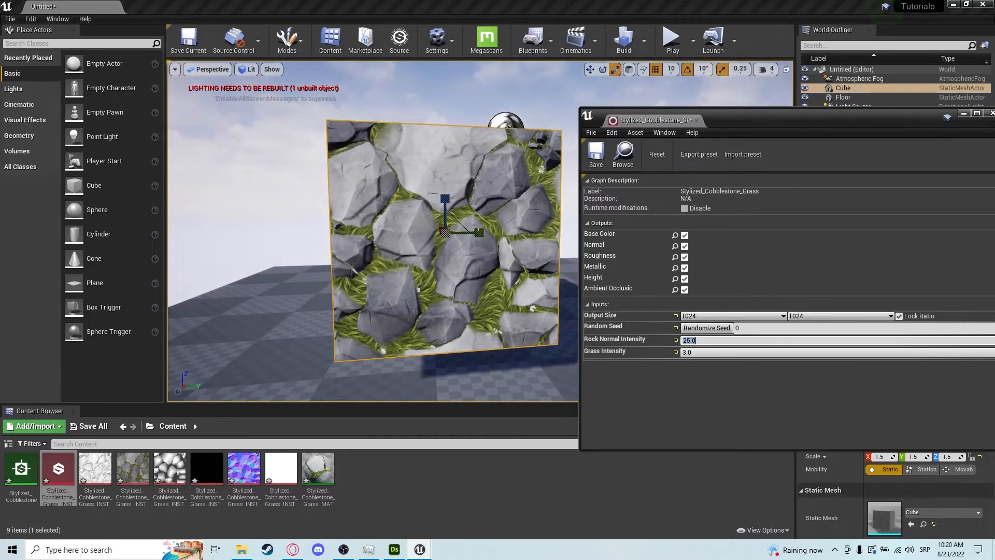
Lower Grass Intensity on the graph instance to 2.0.
{"action": "left_click_drag", "start_coordinate": [761, 351], "coordinate": [691, 352]}
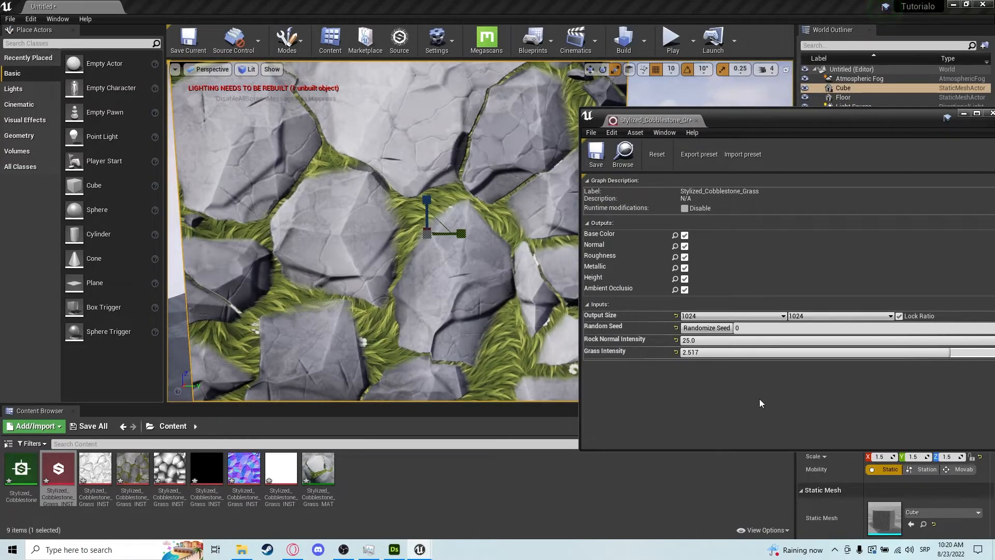
{"action": "type", "text": "2.0"}
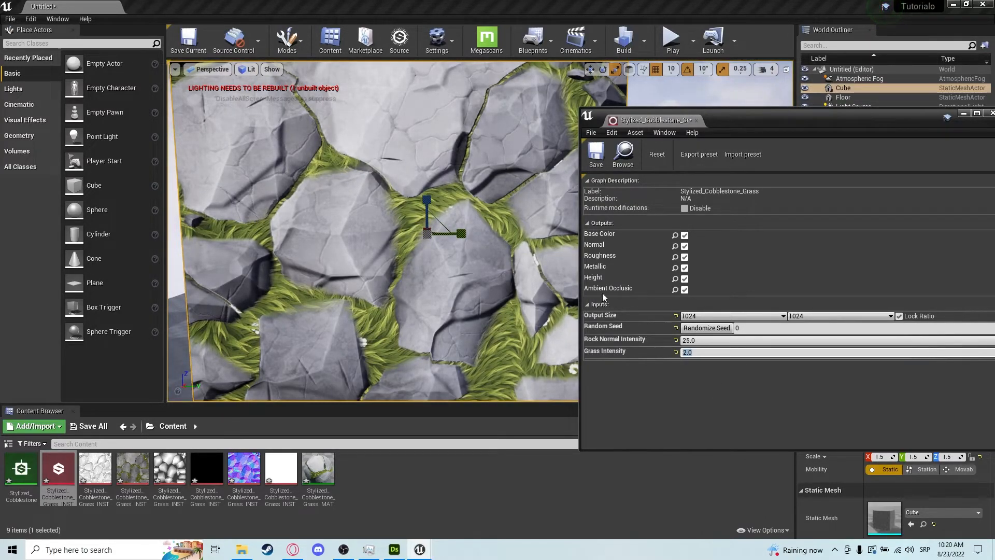